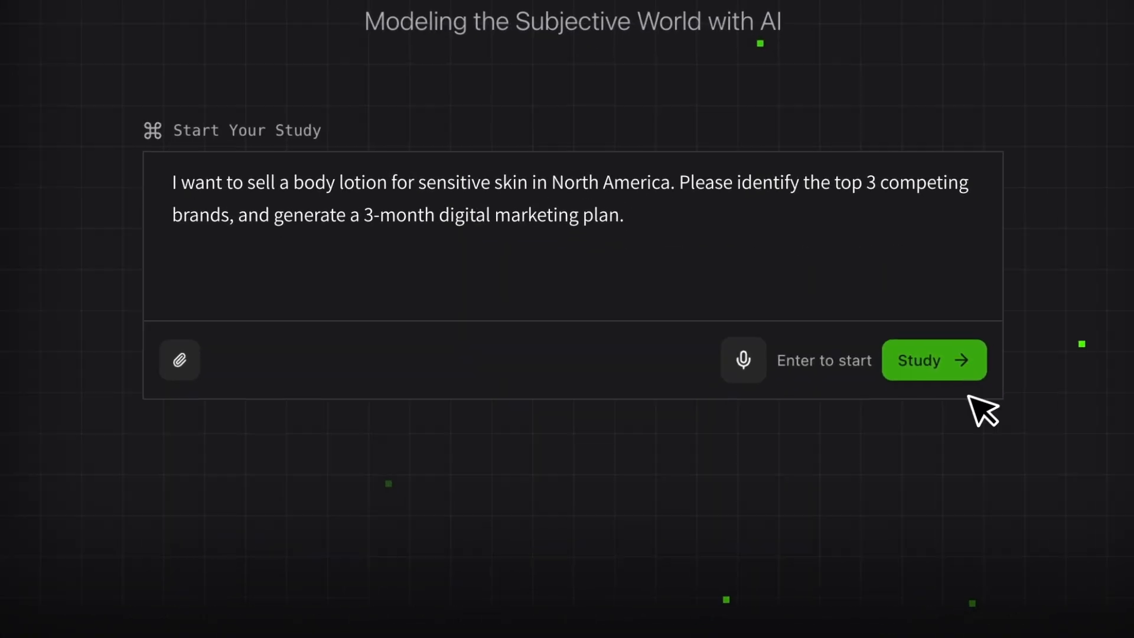
Start the sensitive-skin body lotion study for North America from the entered prompt
{"action": "left_click", "coordinate": [932, 359]}
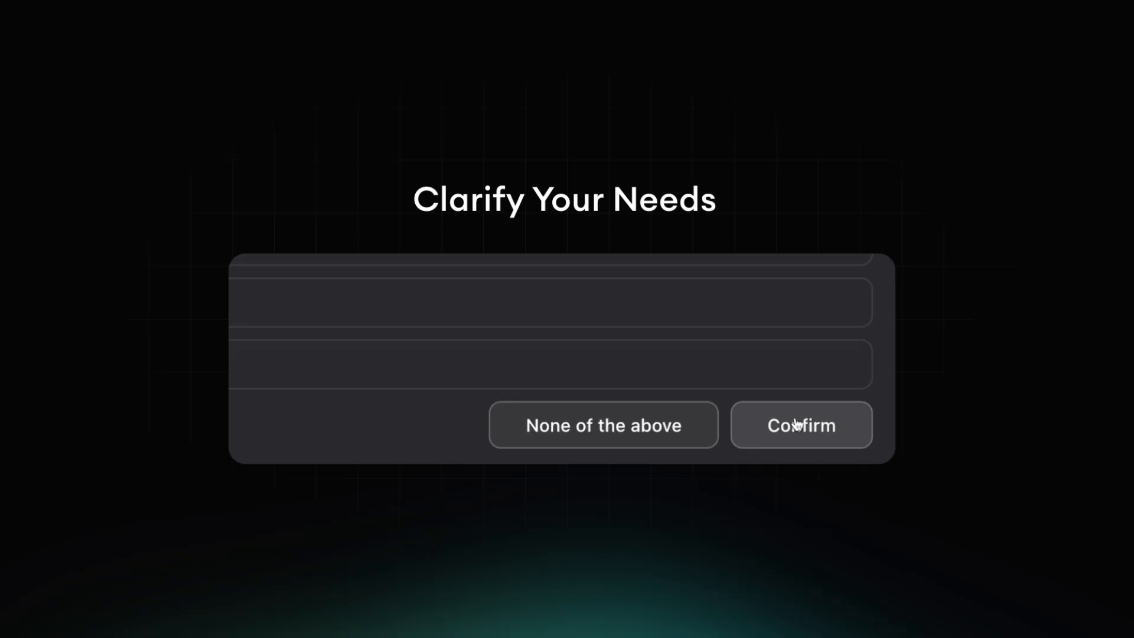
Confirm the clarified needs so the report generates with Nécessaire and OSEA Malibu analysis
{"action": "left_click", "coordinate": [801, 424]}
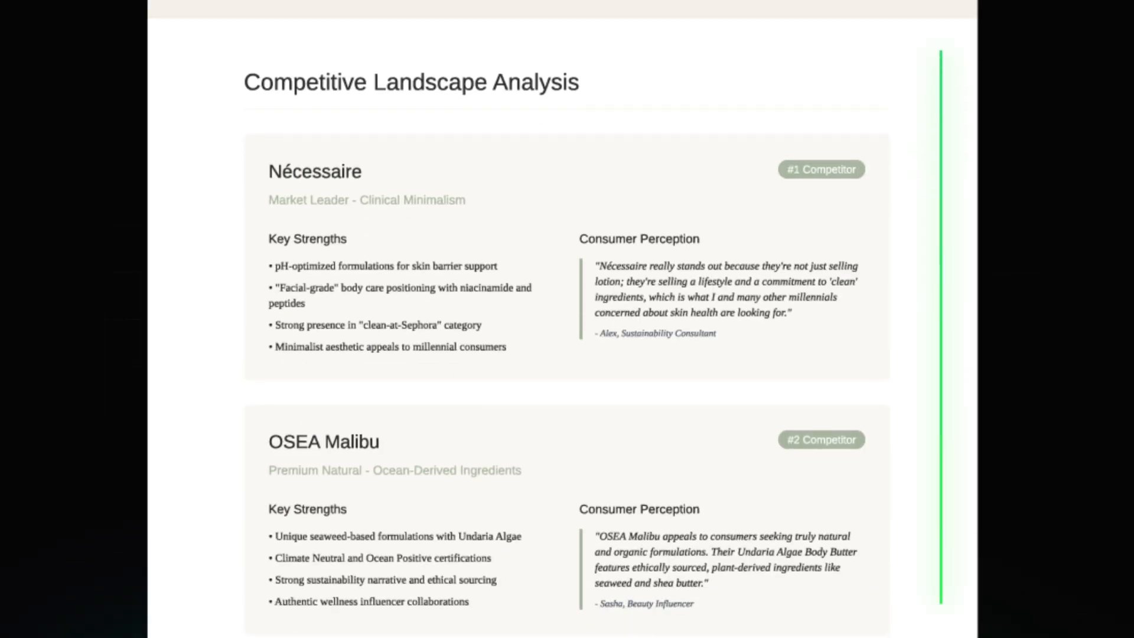
{"action": "scroll", "scroll_direction": "down", "scroll_amount": 3}
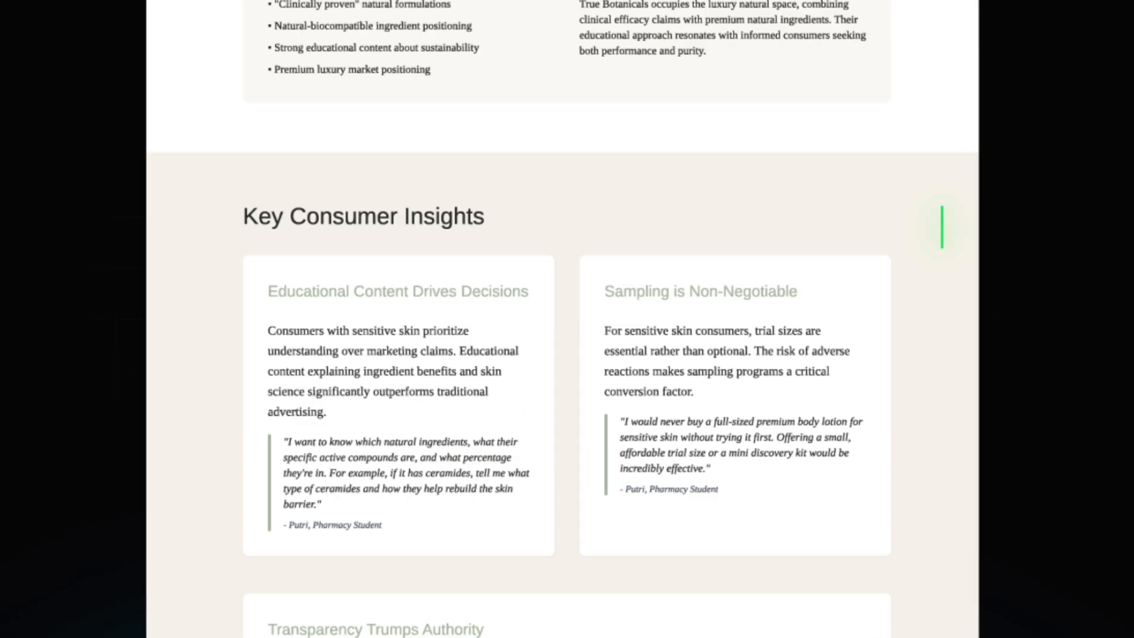
{"action": "scroll", "scroll_direction": "down", "scroll_amount": 3}
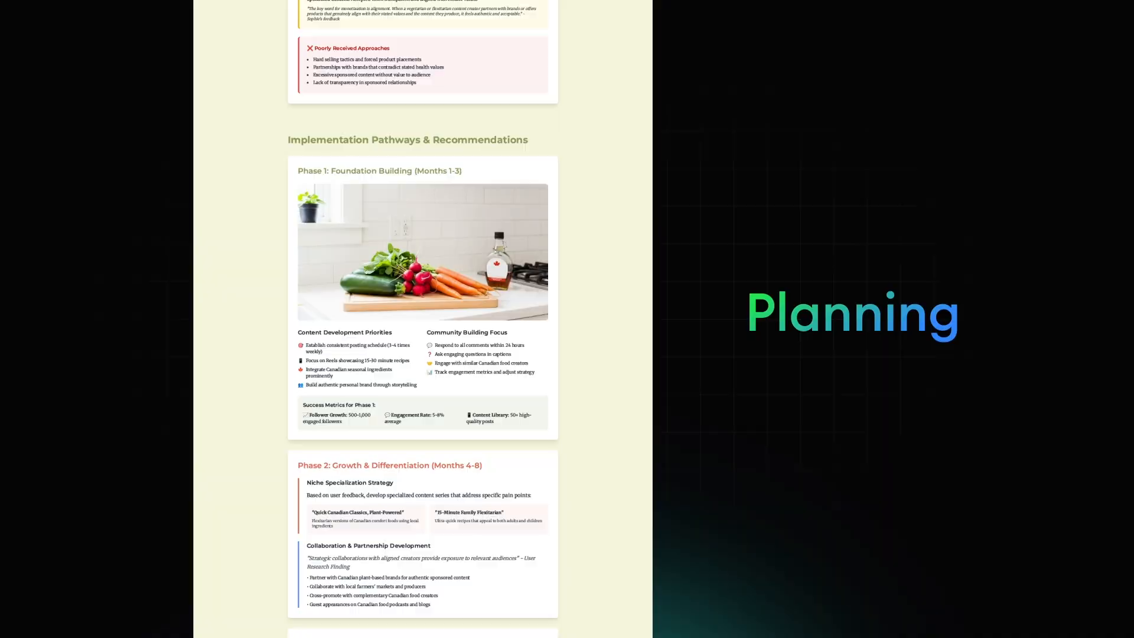
Scroll the example report to Competitive Landscape Analysis and Marketing & Channel Strategy
{"action": "scroll", "scroll_direction": "down", "scroll_amount": 3}
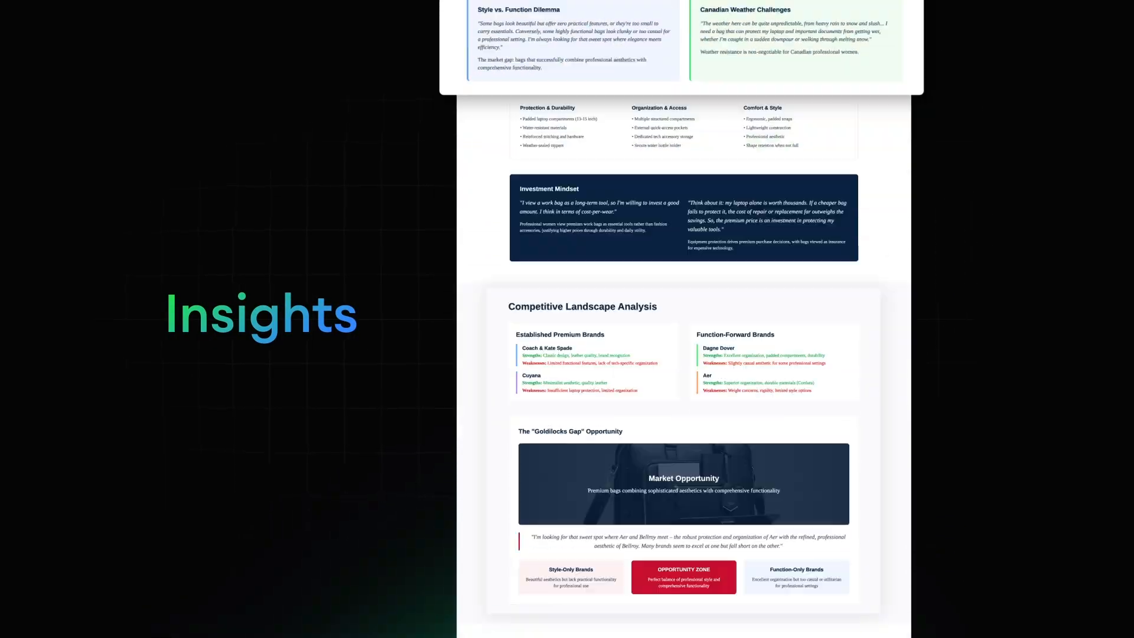
{"action": "scroll", "scroll_direction": "down", "scroll_amount": 3}
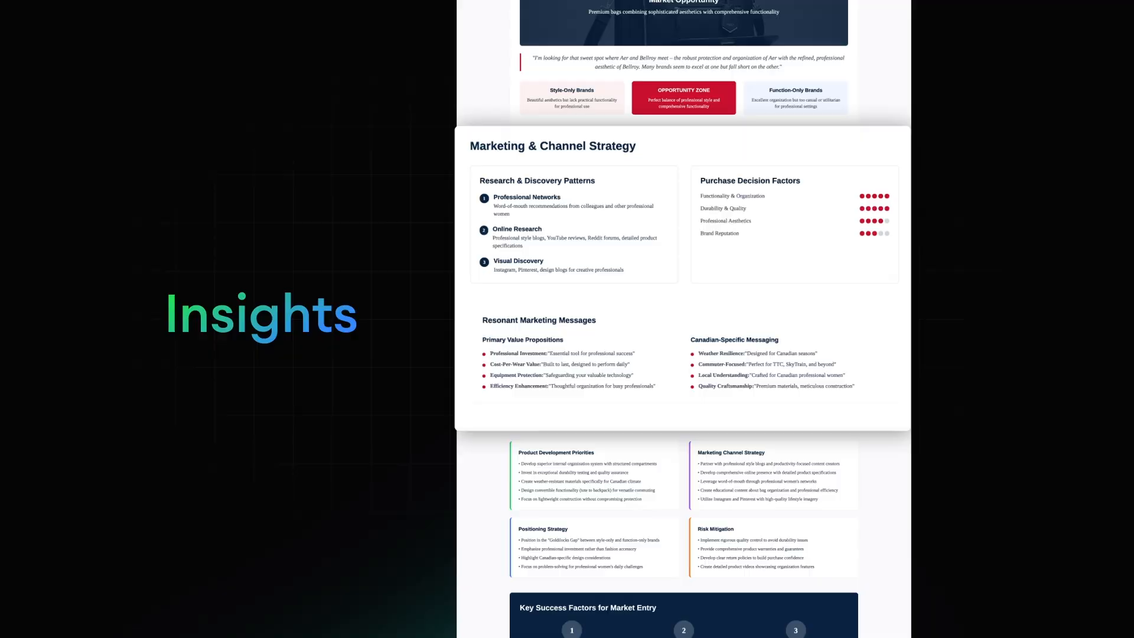